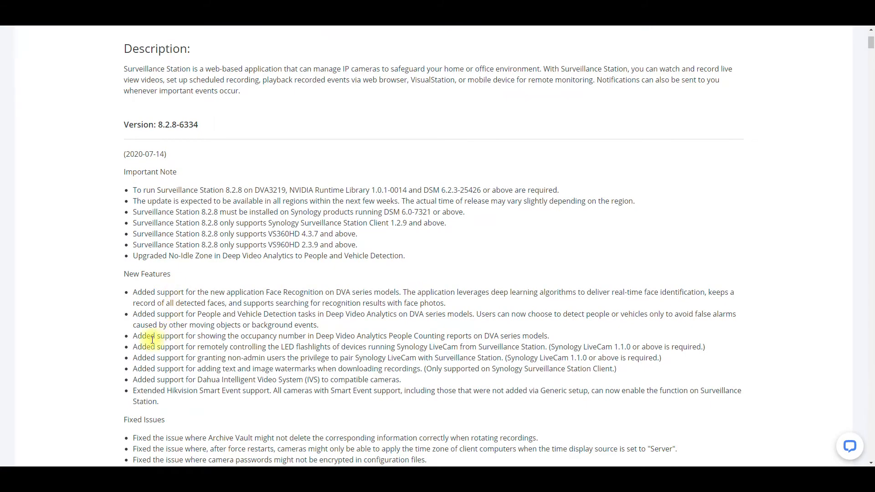
# Highlight the Fixed Issues line about camera passwords not being encrypted in configuration files
pyautogui.scroll(-3)
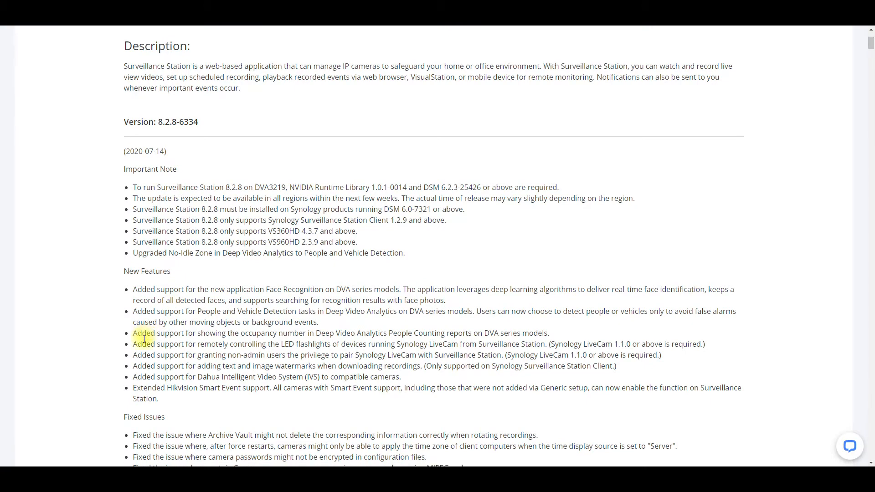
pyautogui.scroll(-3)
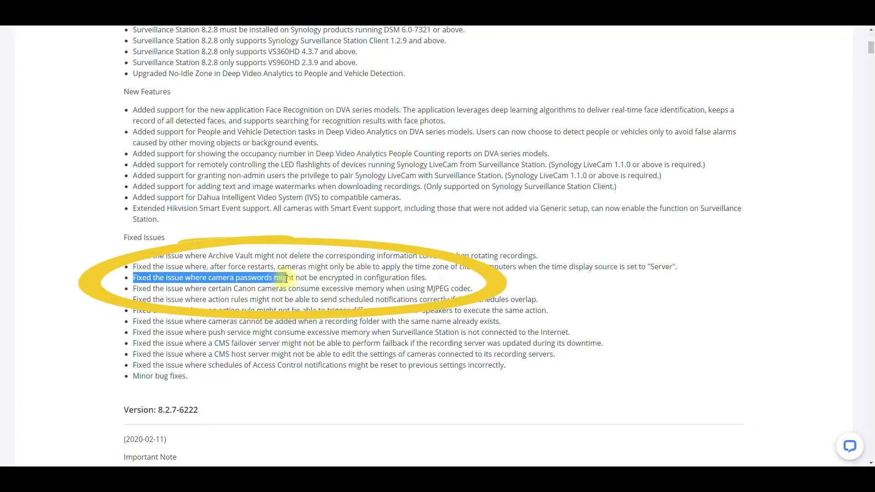
pyautogui.moveTo(284, 277); pyautogui.dragTo(427, 277)
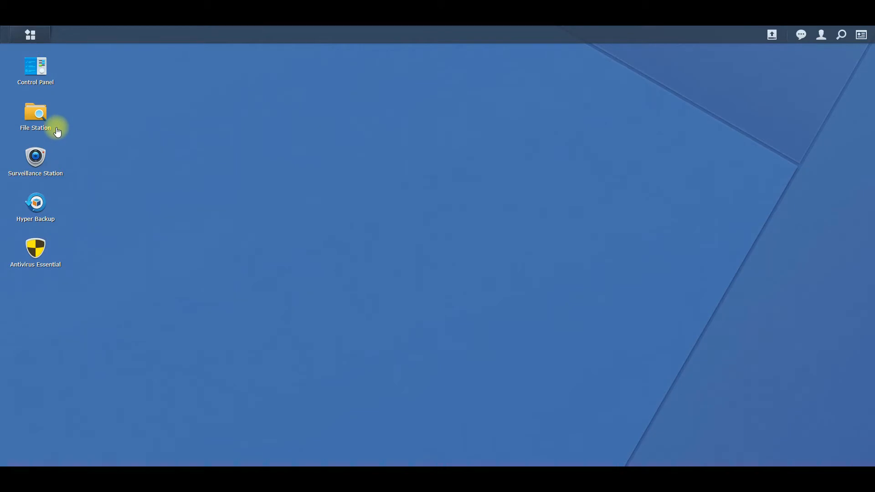
pyautogui.moveTo(35, 117)
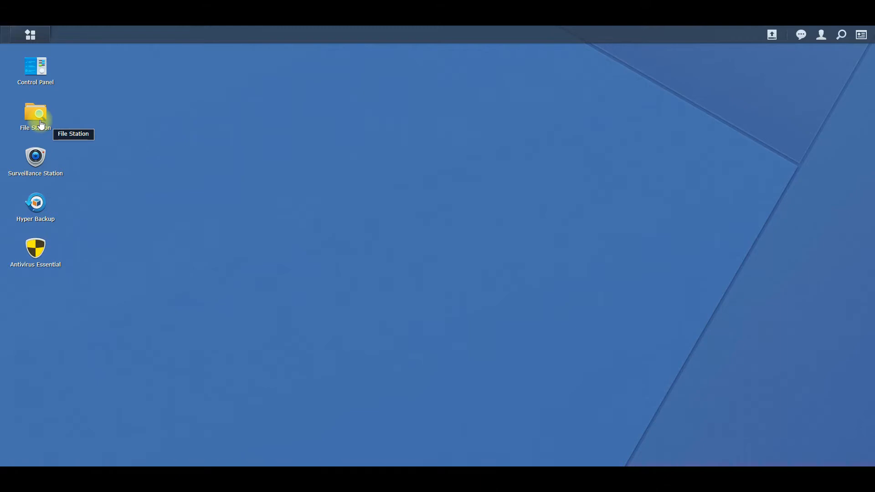
pyautogui.moveTo(42, 144)
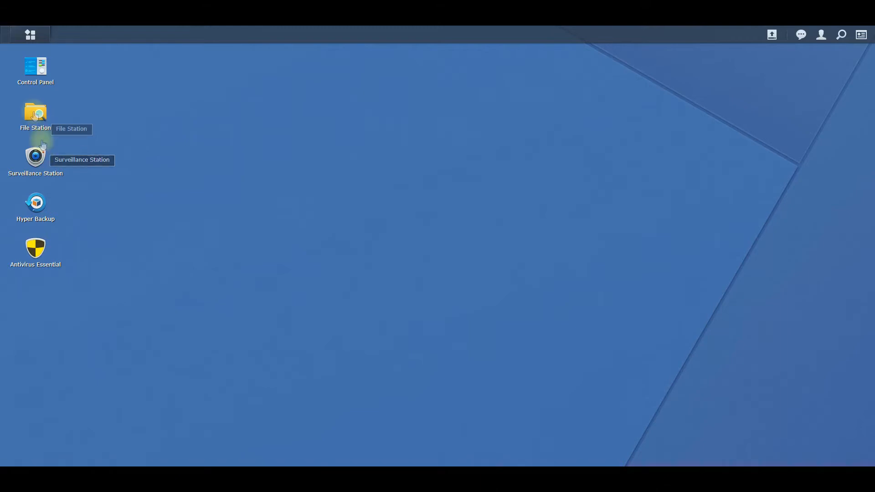
# Launch File Station and select the surveillance shared folder
pyautogui.doubleClick(35, 111)
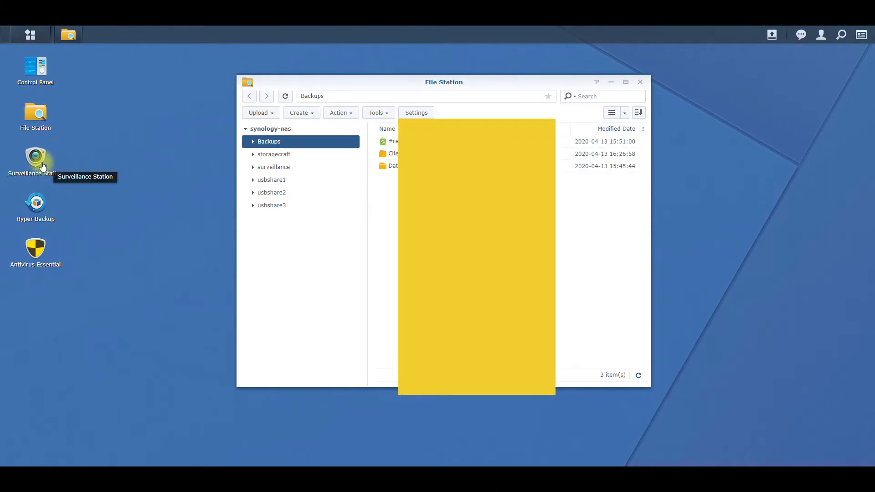
pyautogui.moveTo(300, 170)
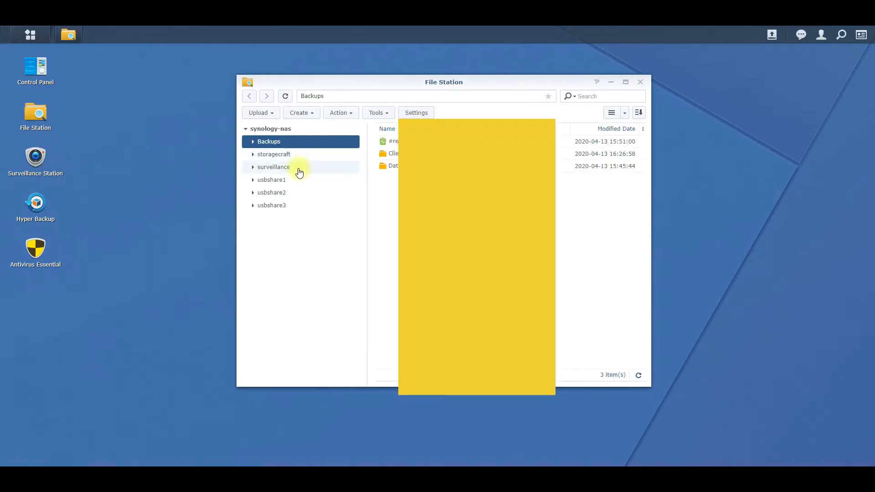
pyautogui.click(273, 167)
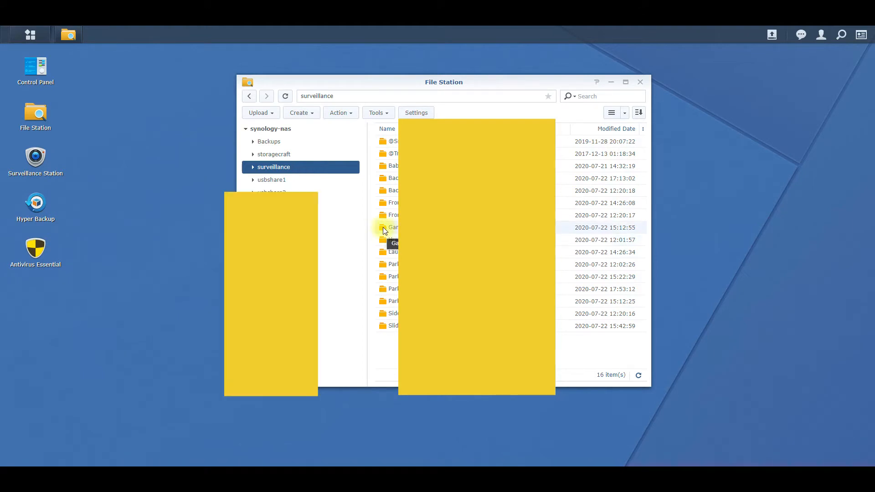
# Enter the Garage folder and select cam_settings.conf at the bottom of the list
pyautogui.doubleClick(395, 227)
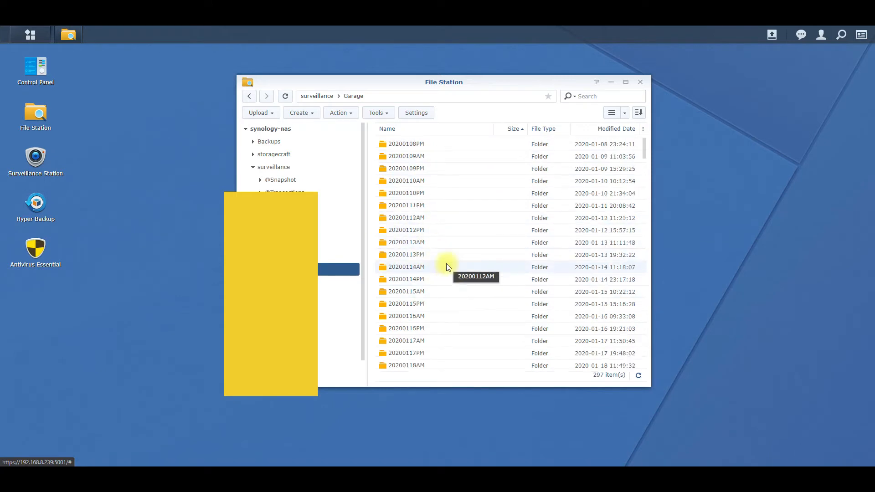
pyautogui.scroll(-3)
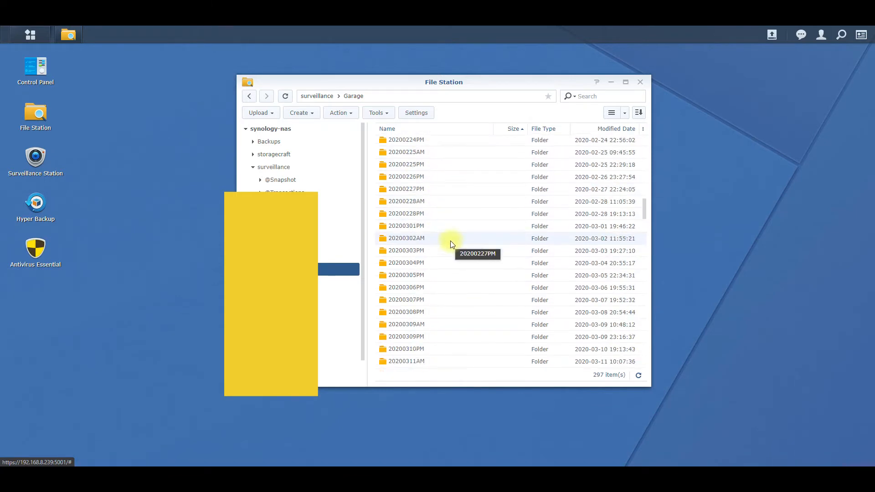
pyautogui.scroll(-3)
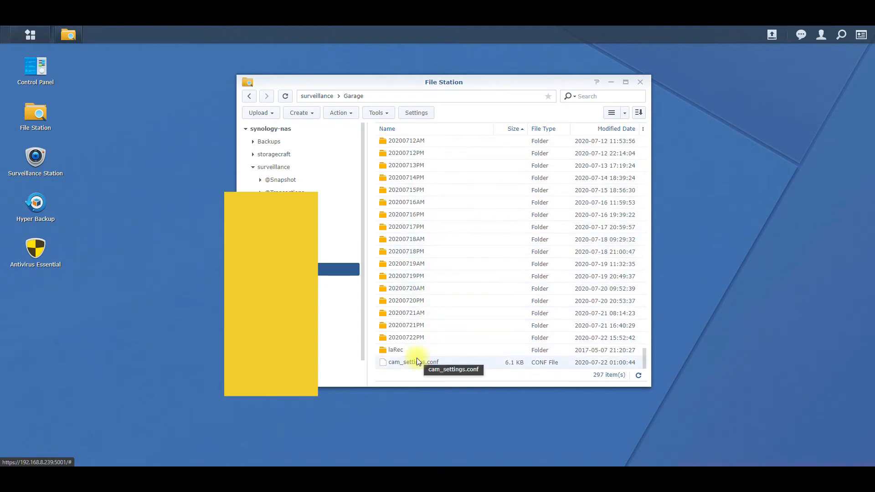
pyautogui.moveTo(457, 363)
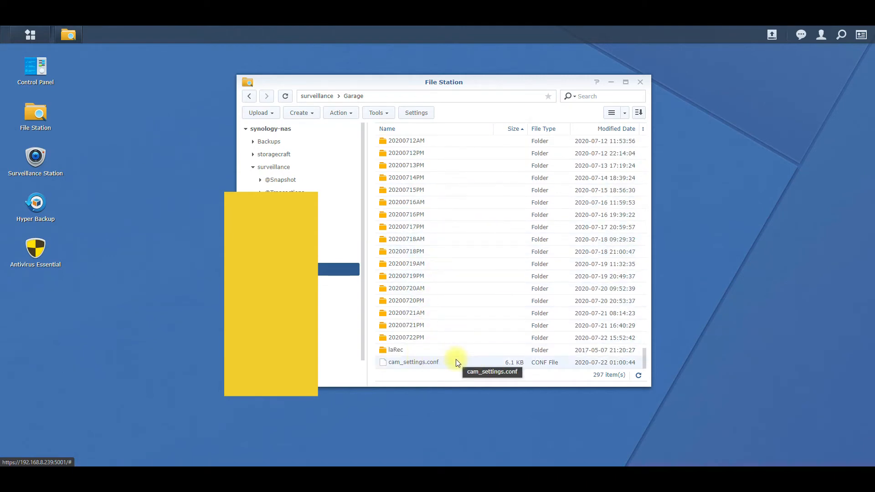
pyautogui.click(413, 363)
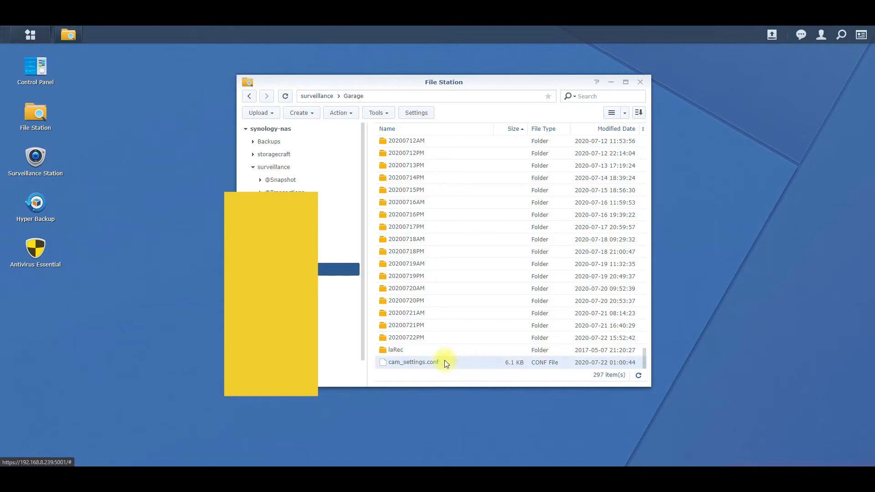
pyautogui.moveTo(446, 362)
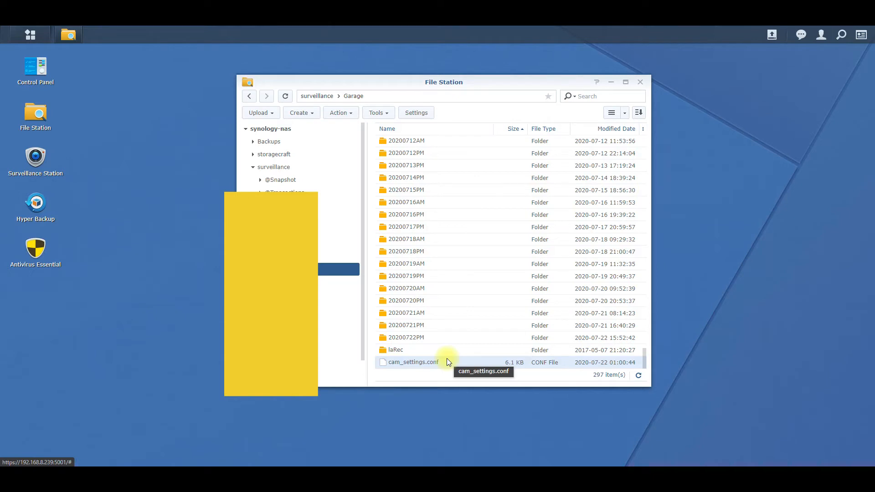
# Open cam_settings.conf with the Text Editor from its context menu
pyautogui.rightClick(412, 362)
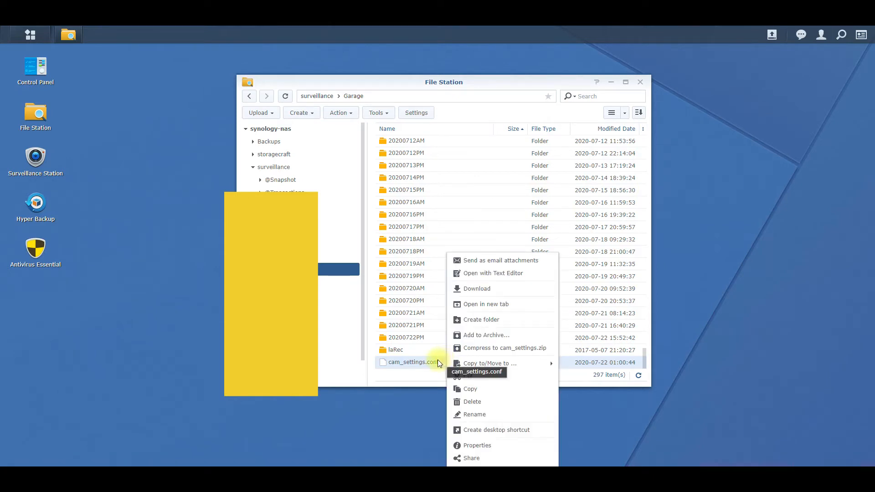
pyautogui.click(493, 273)
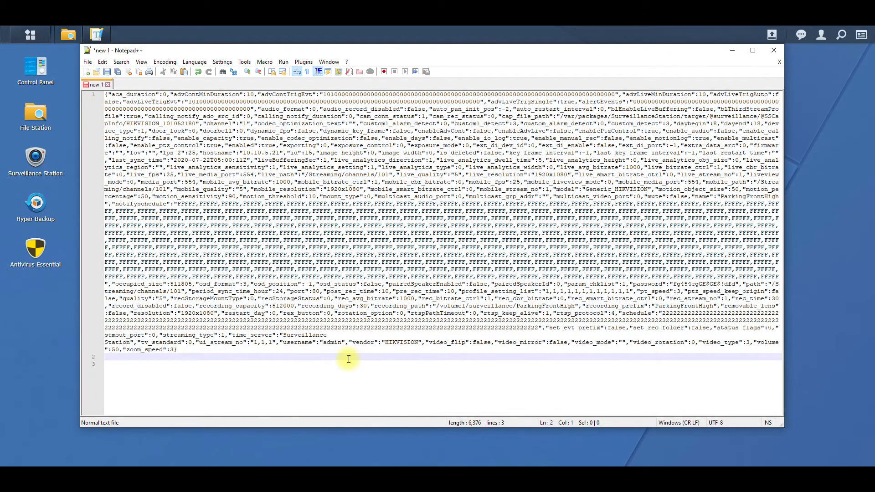
# Find the first occurrence of 'password' and close the Find dialog
pyautogui.click(297, 71)
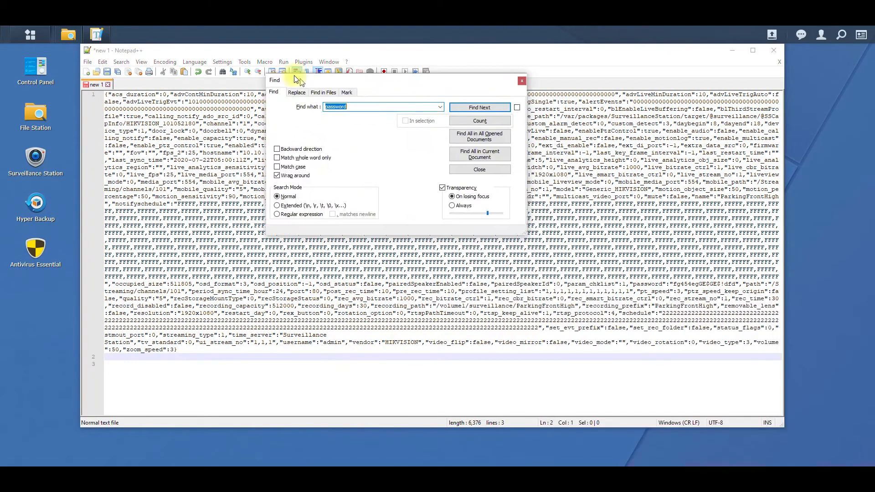
pyautogui.click(364, 135)
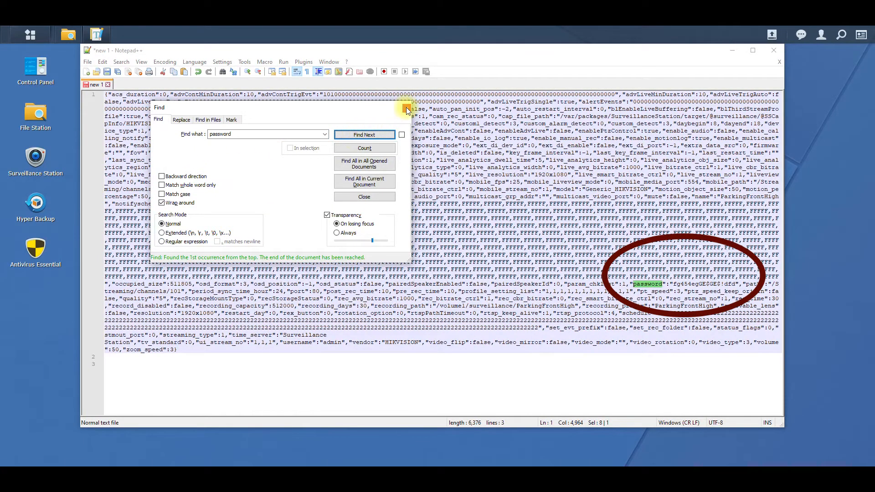
pyautogui.click(364, 196)
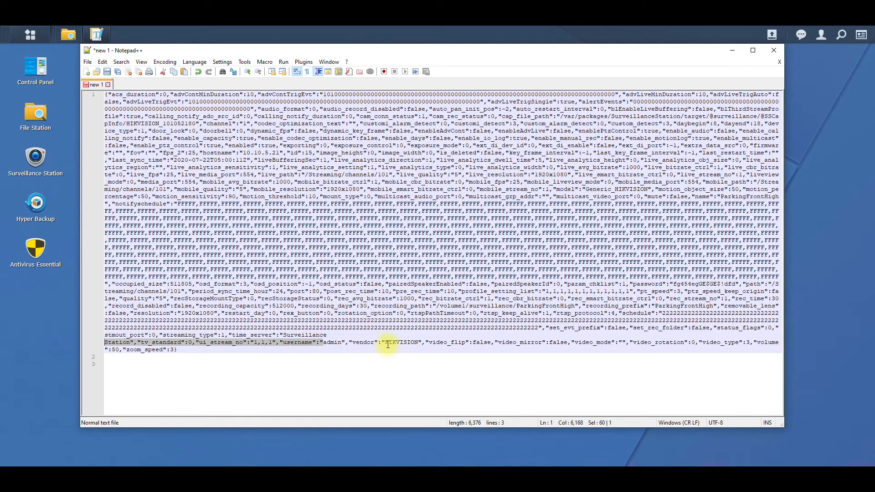
# Select the vendor value HIKVISION after the username admin
pyautogui.doubleClick(397, 343)
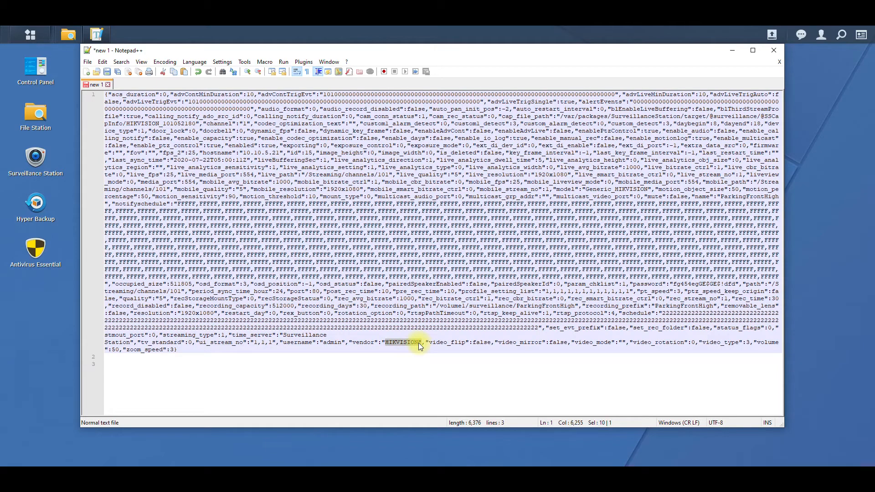